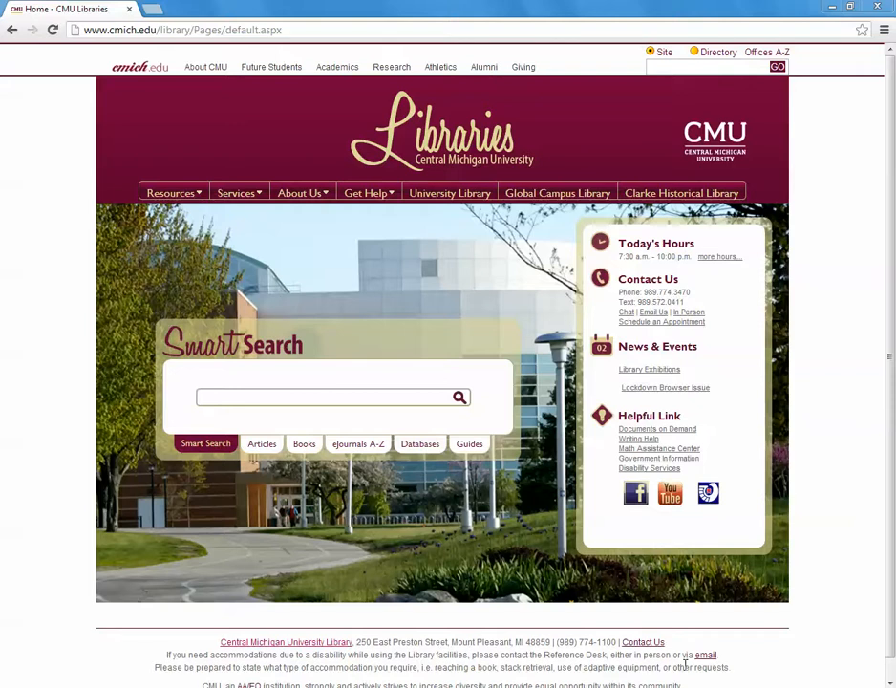
mouse_move(153, 207)
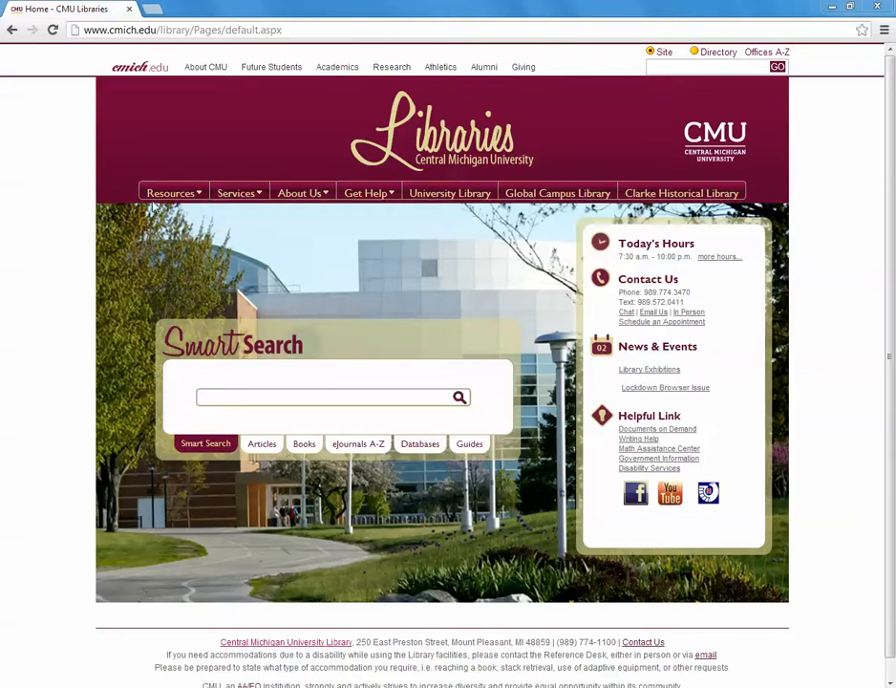
- Expand the Resources menu on the CMU Libraries homepage
left_click(170, 191)
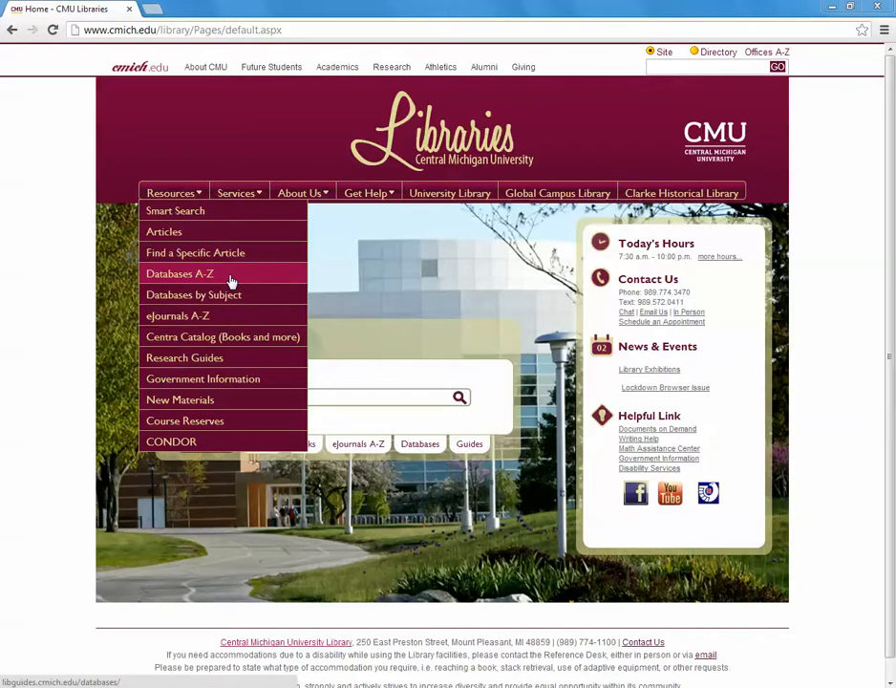
- Show the Databases A-Z guide filtered to names beginning with J
left_click(180, 275)
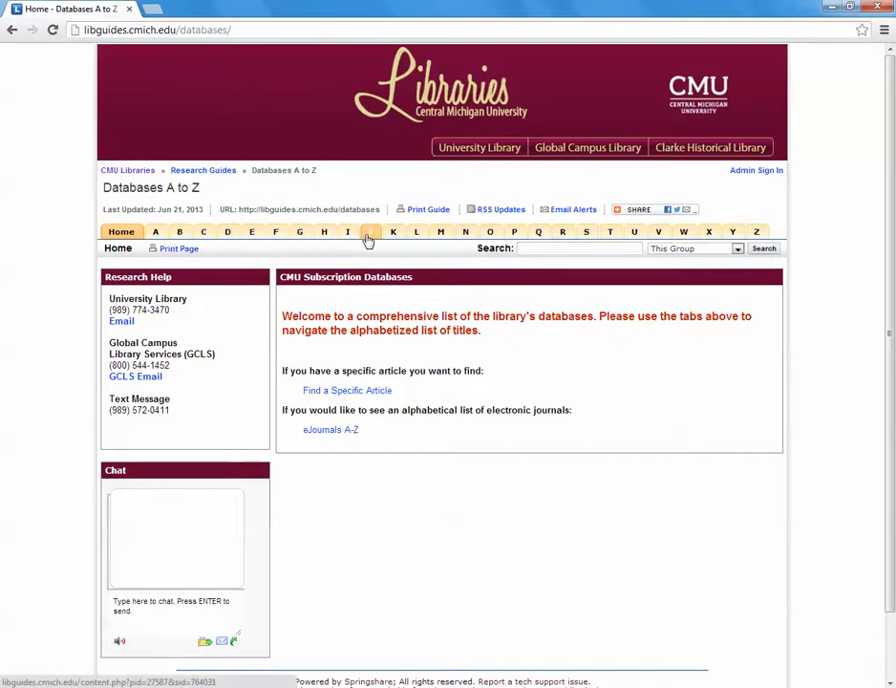
left_click(348, 231)
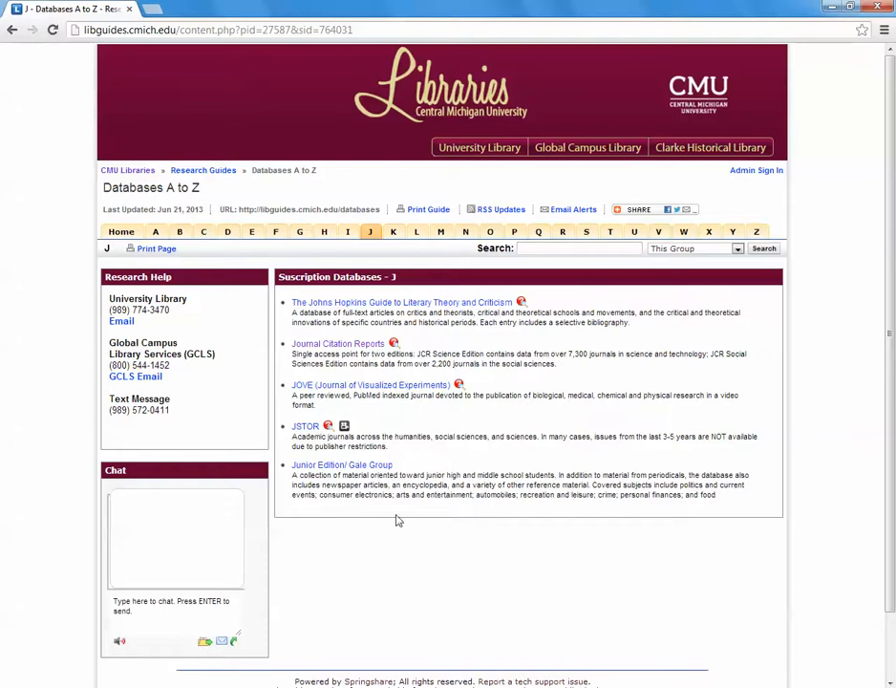
mouse_move(682, 278)
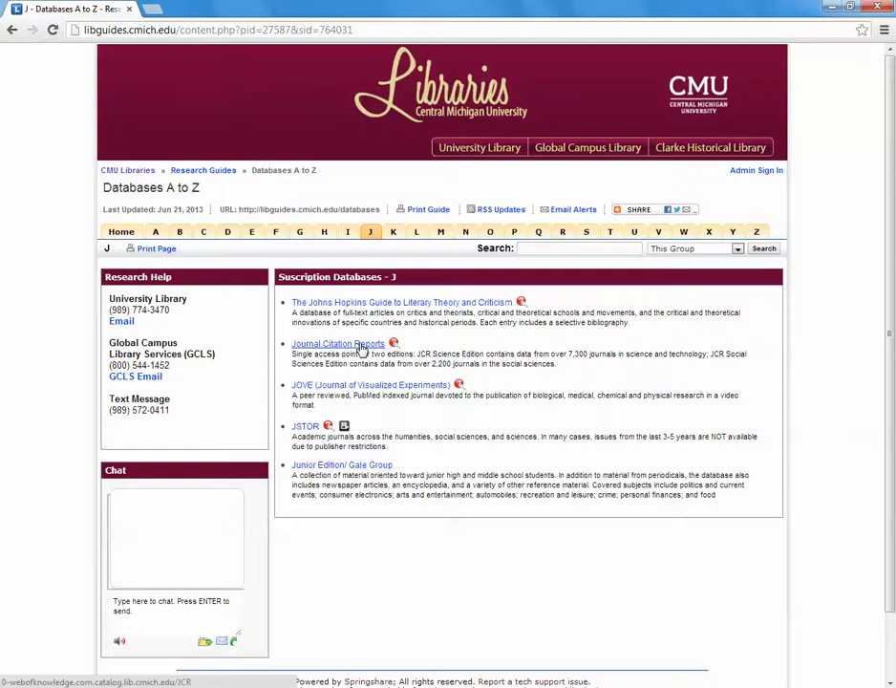
- Launch Journal Citation Reports with JCR Science Edition 2012, viewing journals by Subject Category
left_click(338, 344)
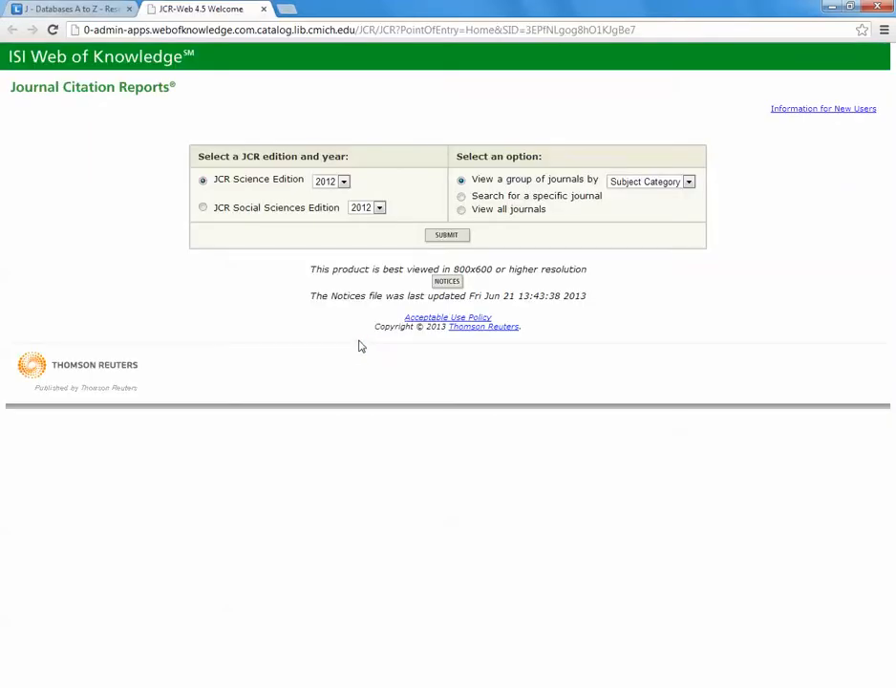
mouse_move(361, 336)
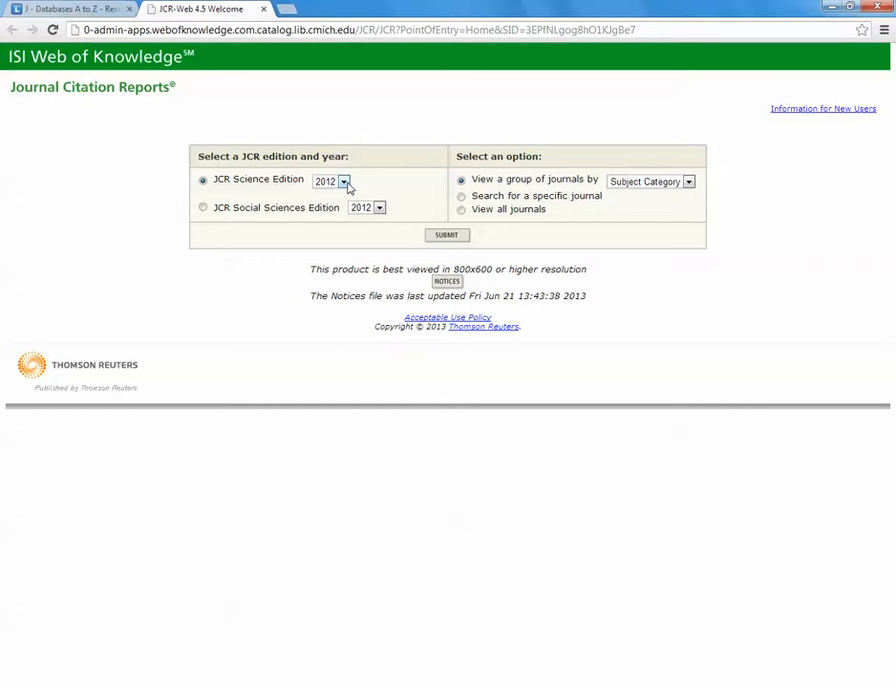
left_click(344, 182)
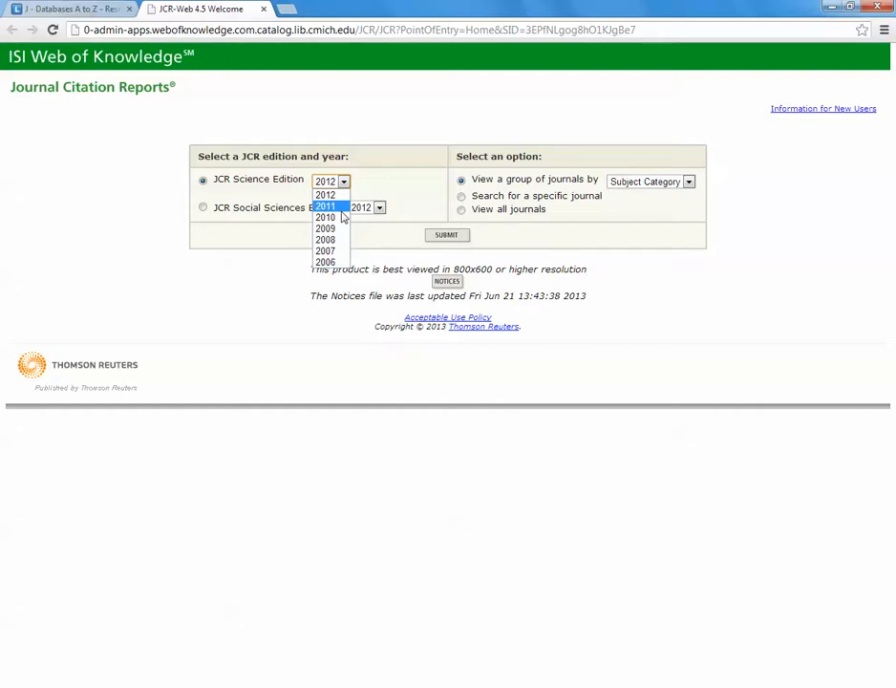
mouse_move(325, 195)
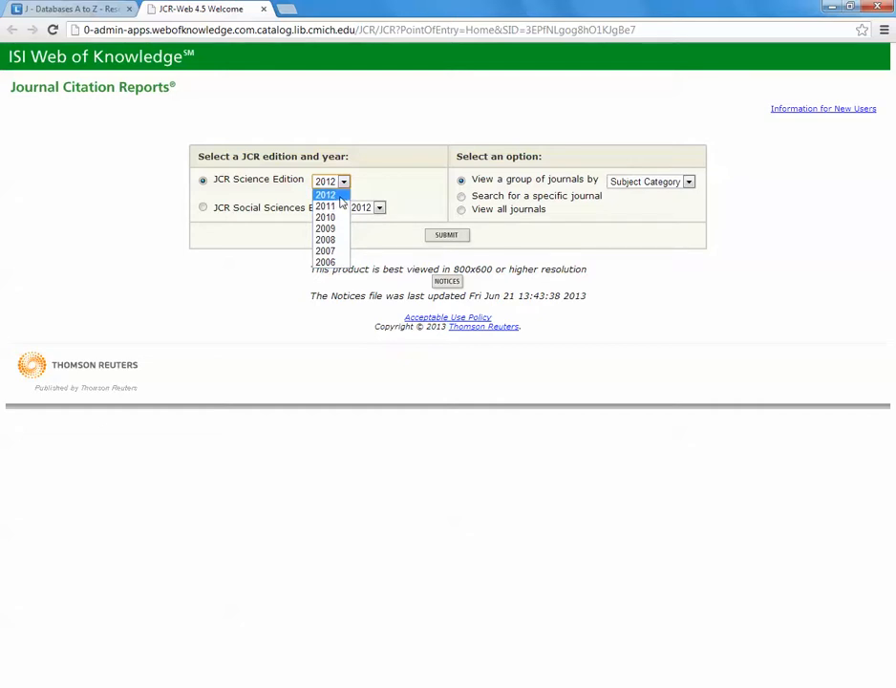
left_click(328, 195)
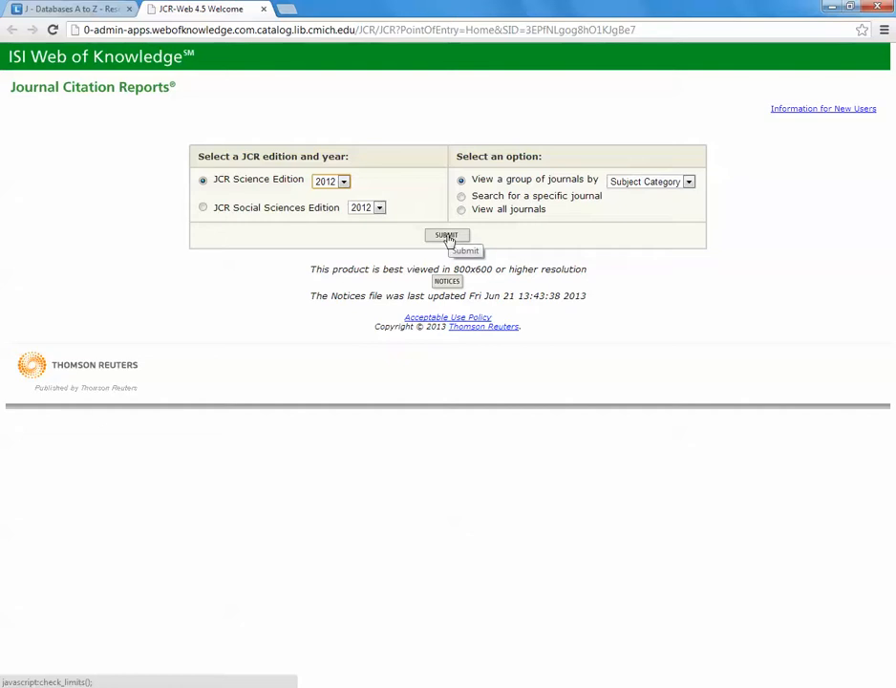
- Submit the edition and choose BIOLOGY as the subject category
left_click(448, 237)
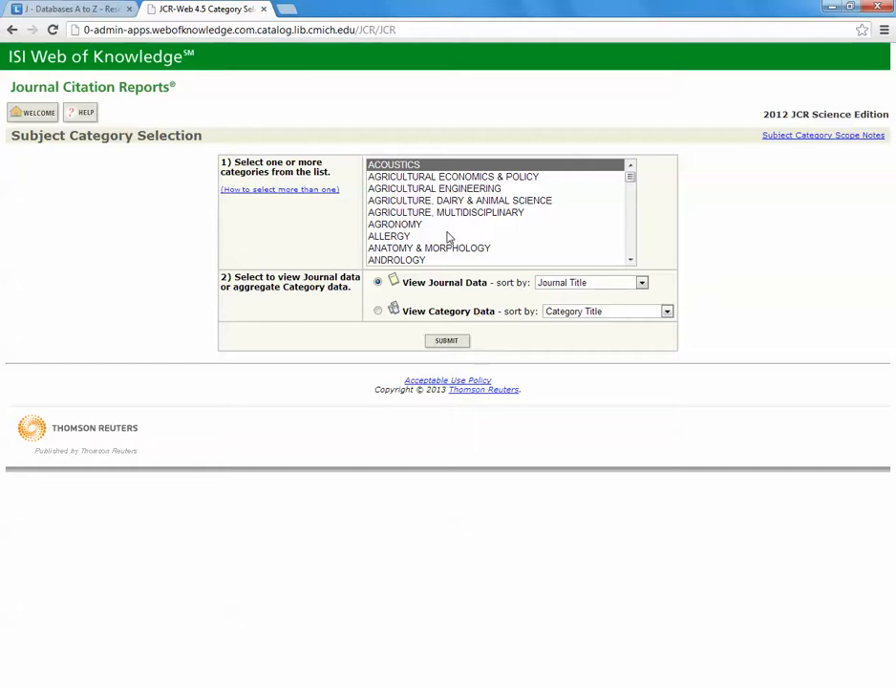
scroll("down", 3)
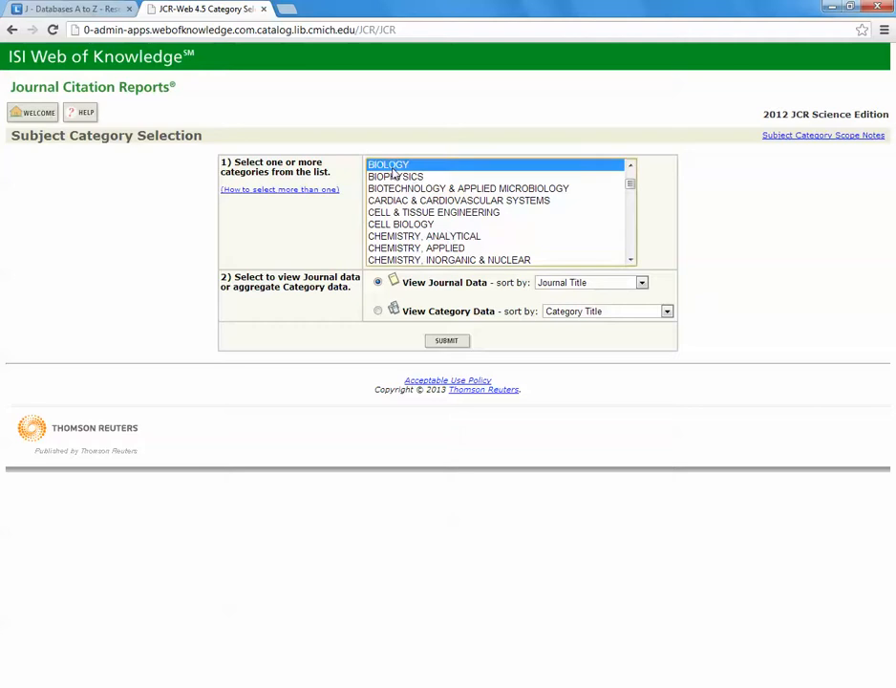
mouse_move(447, 341)
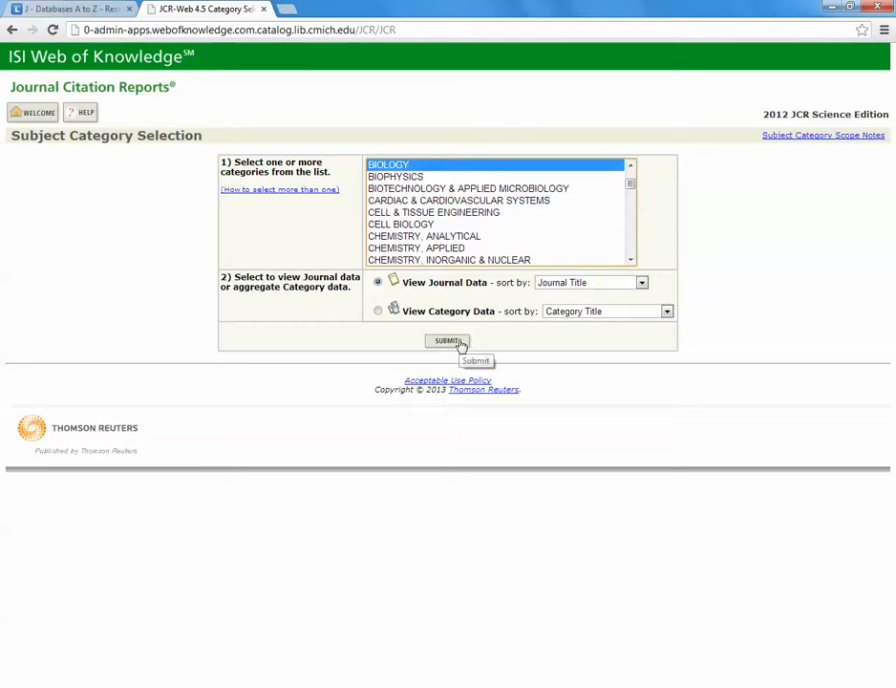
left_click(448, 340)
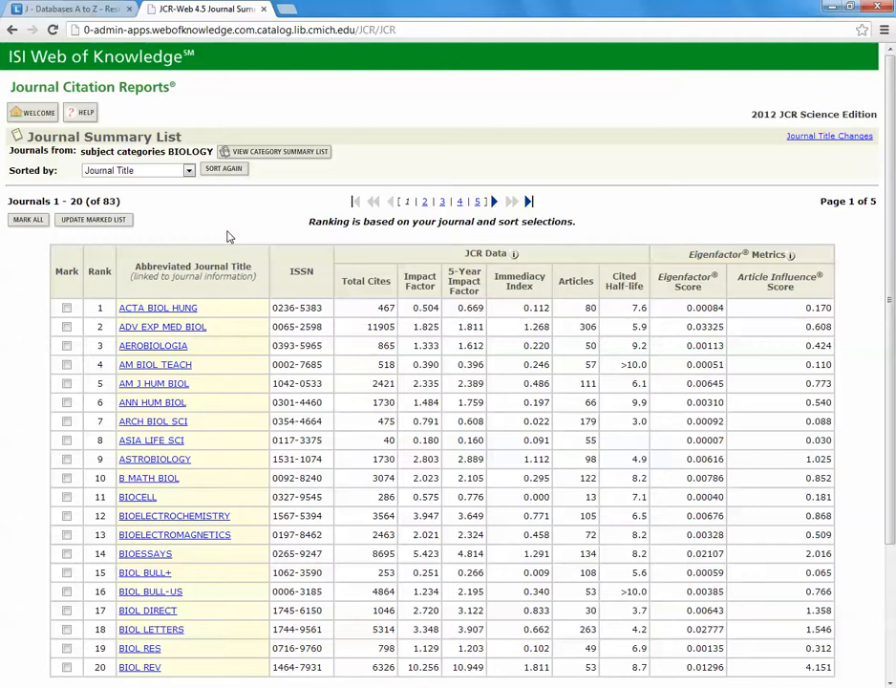
mouse_move(130, 210)
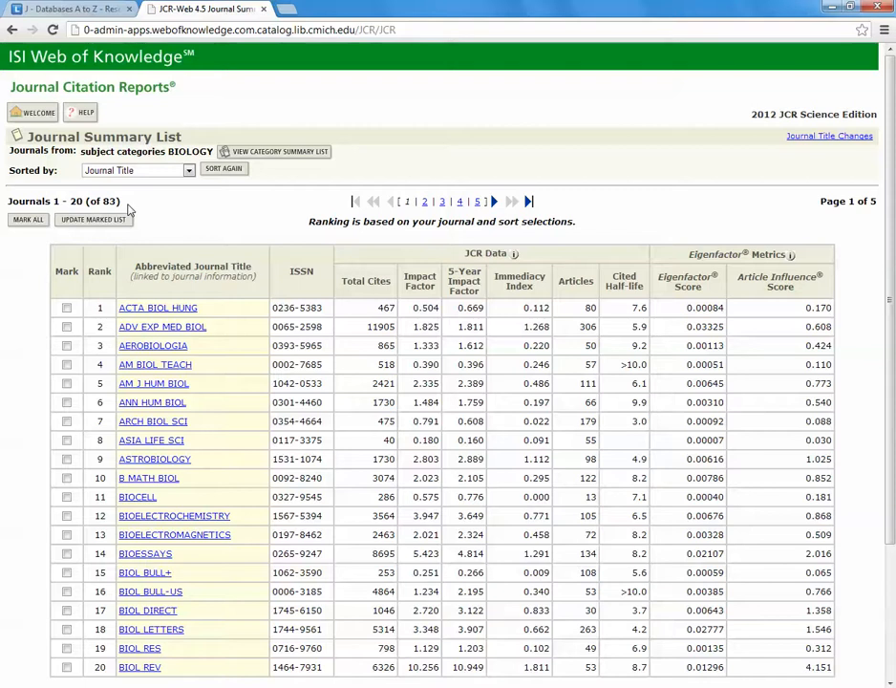
mouse_move(192, 290)
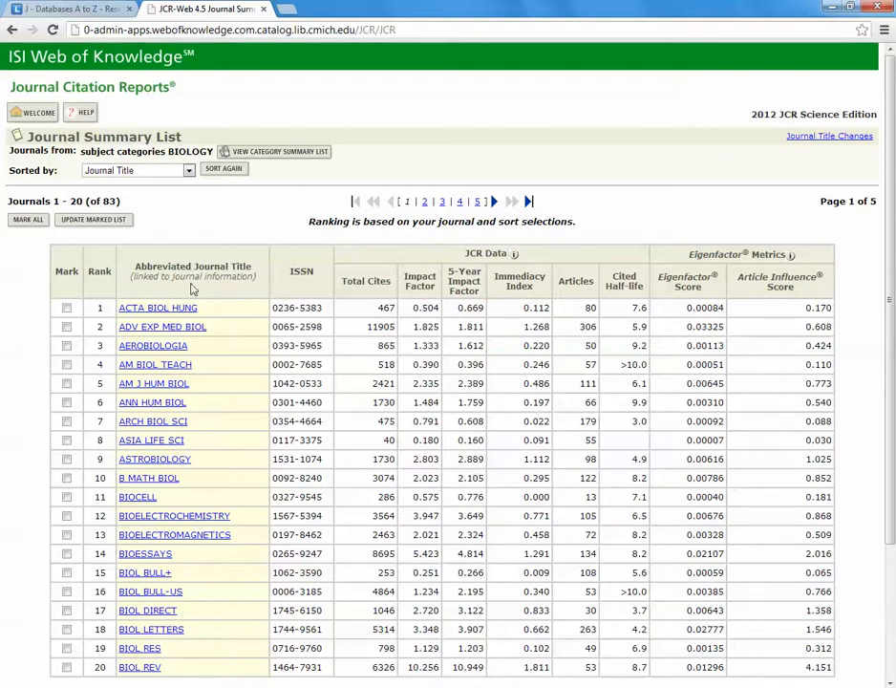
- Choose Impact Factor as the sort criterion for the Biology journal list
scroll("down", 3)
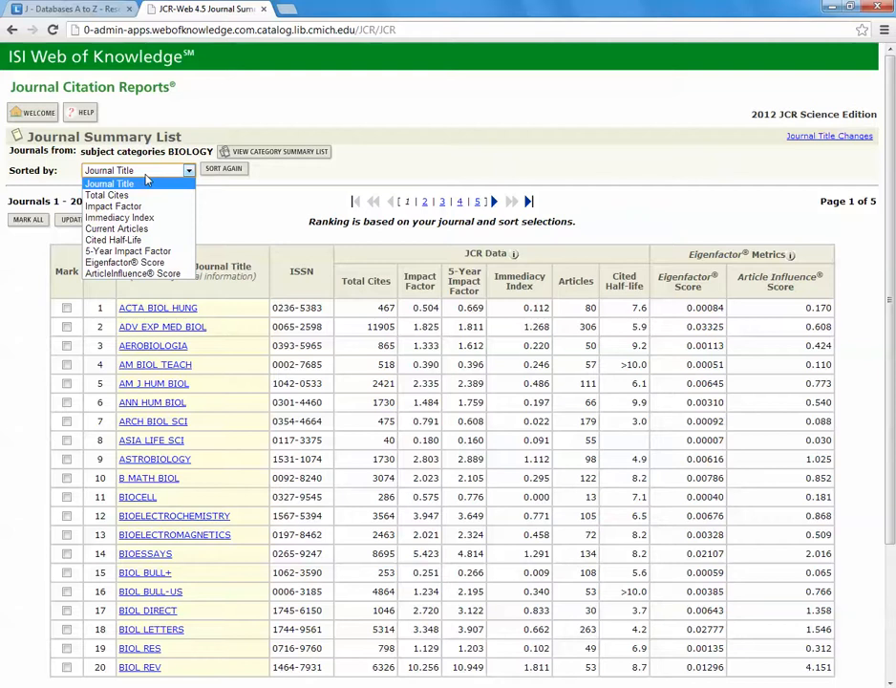
mouse_move(149, 184)
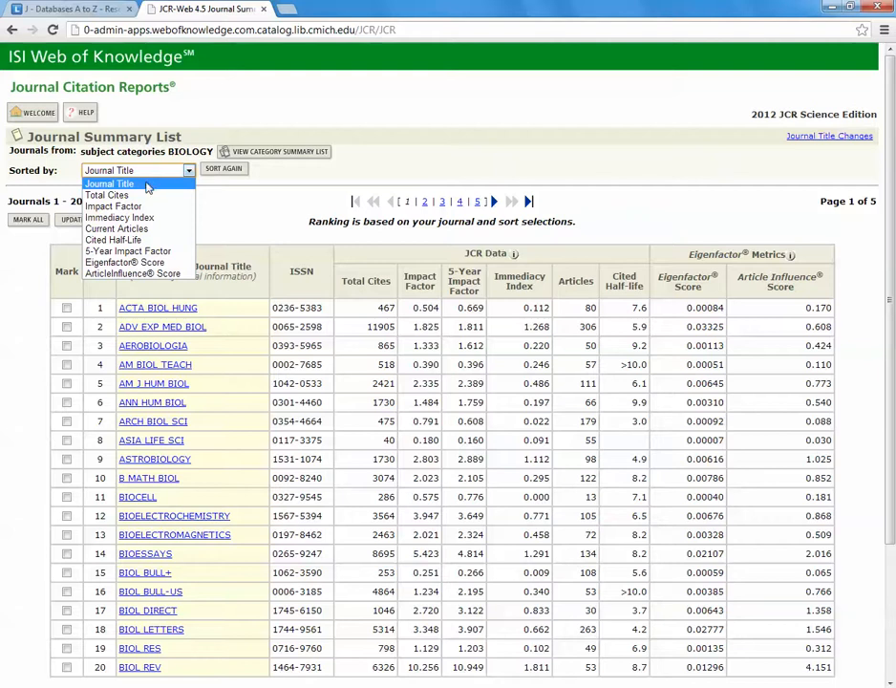
mouse_move(107, 195)
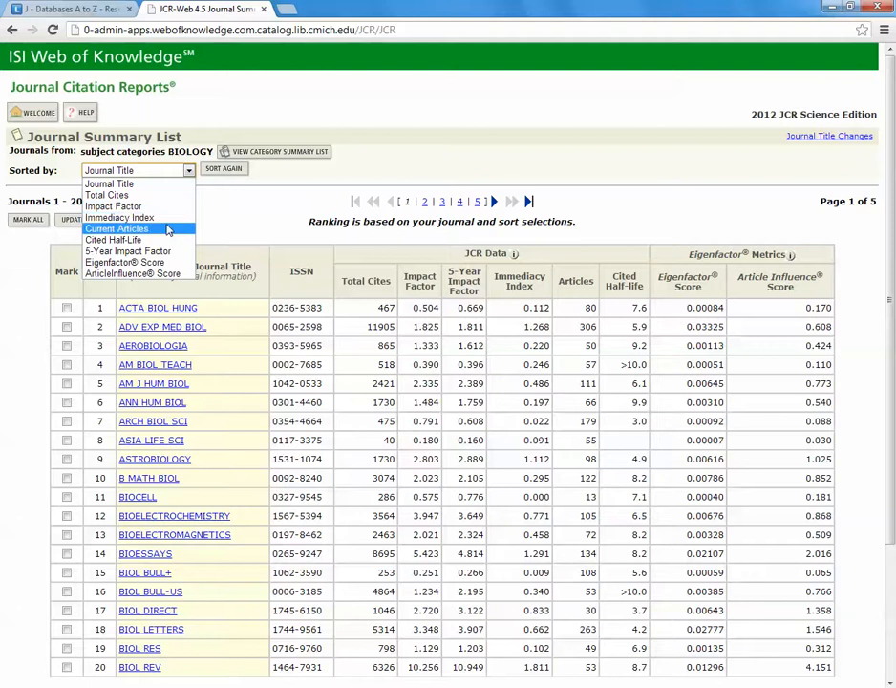
mouse_move(113, 207)
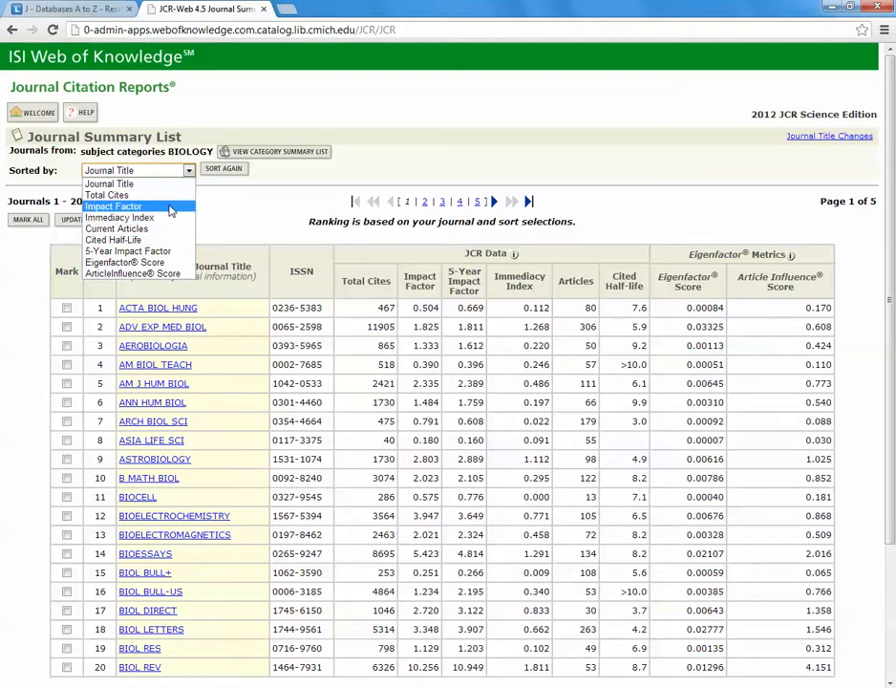
left_click(112, 207)
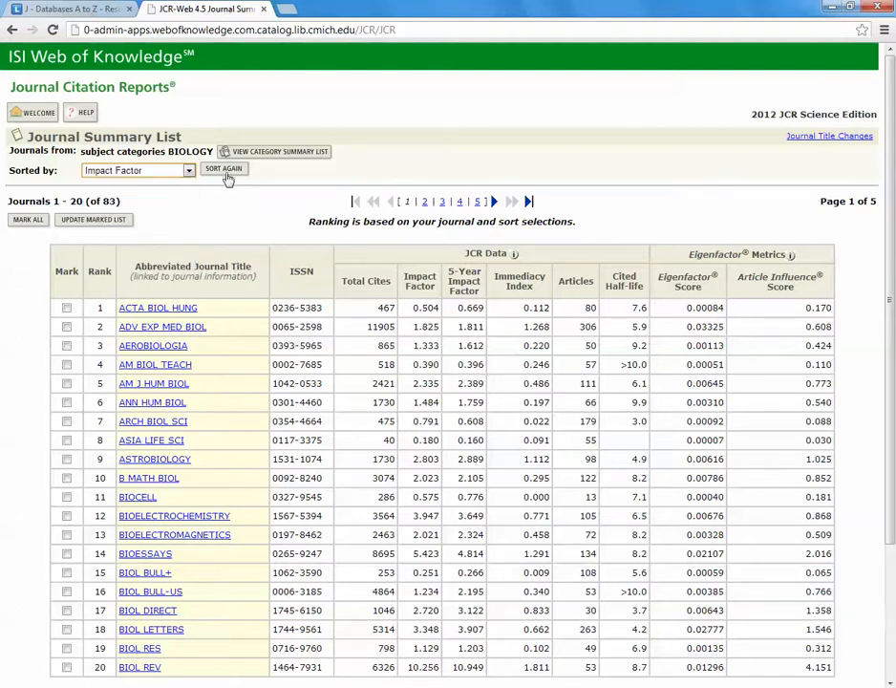
- Re-sort the 83 Biology journals by Impact Factor, putting PLOS BIOL first
left_click(224, 168)
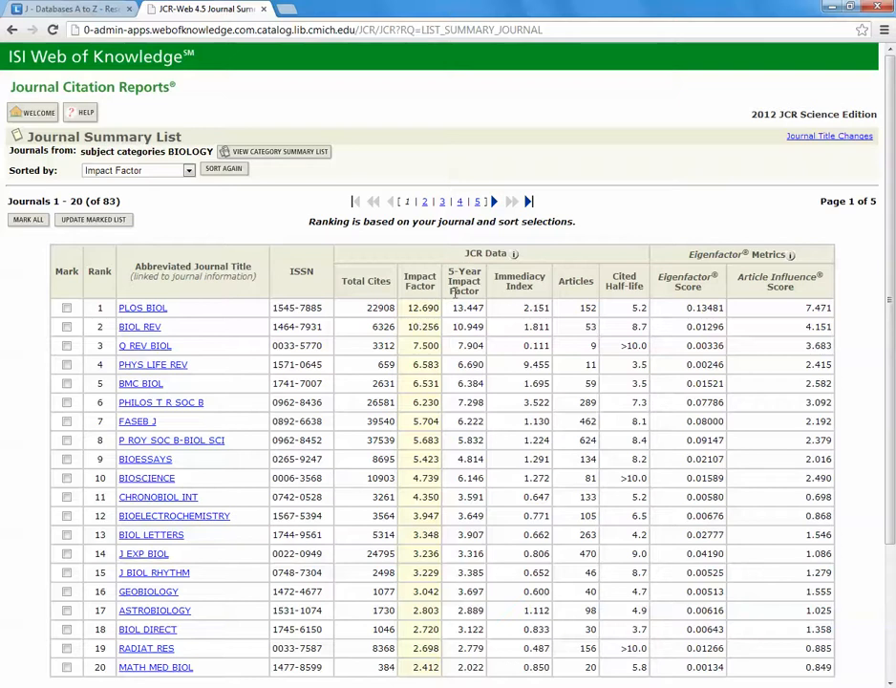
mouse_move(455, 295)
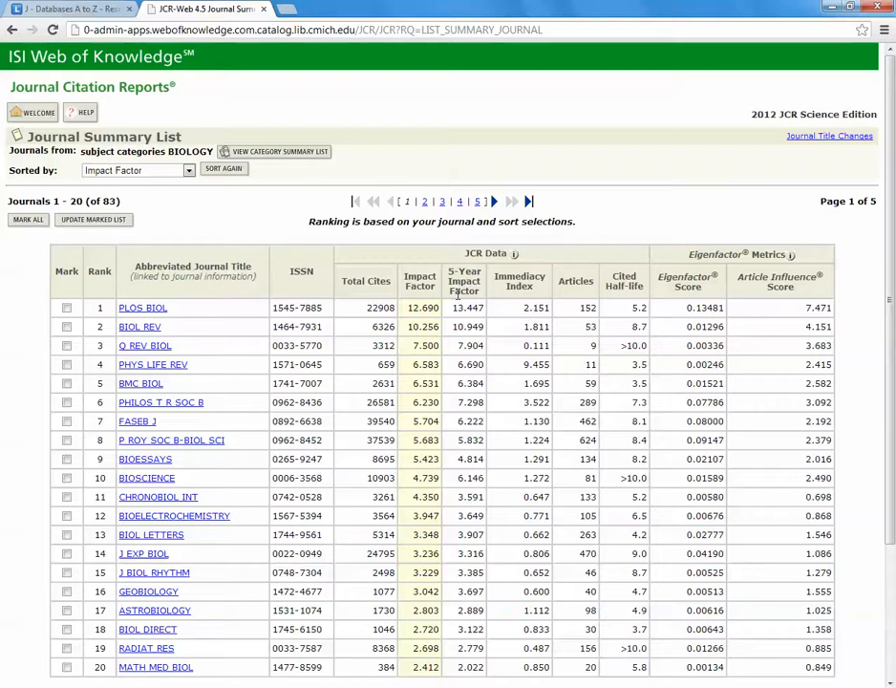